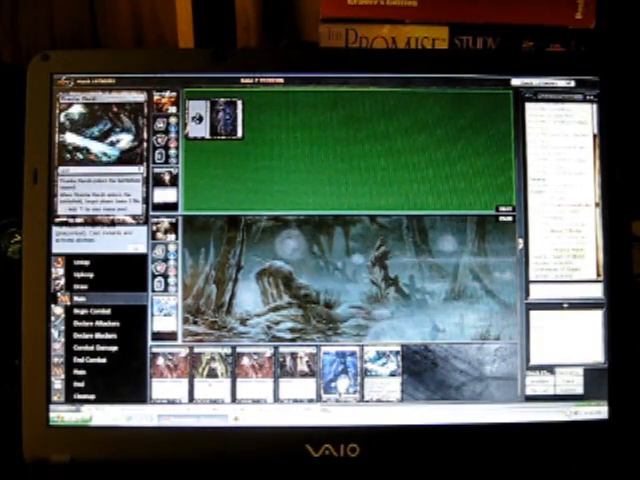
- Pass priority and move the turn from the main phase to Begin Combat
click(78, 312)
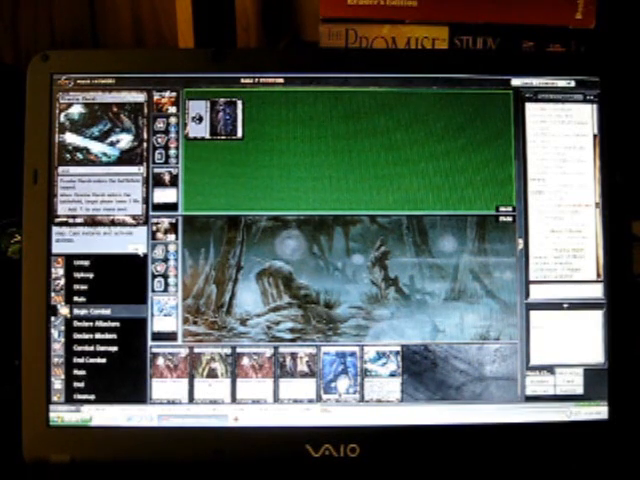